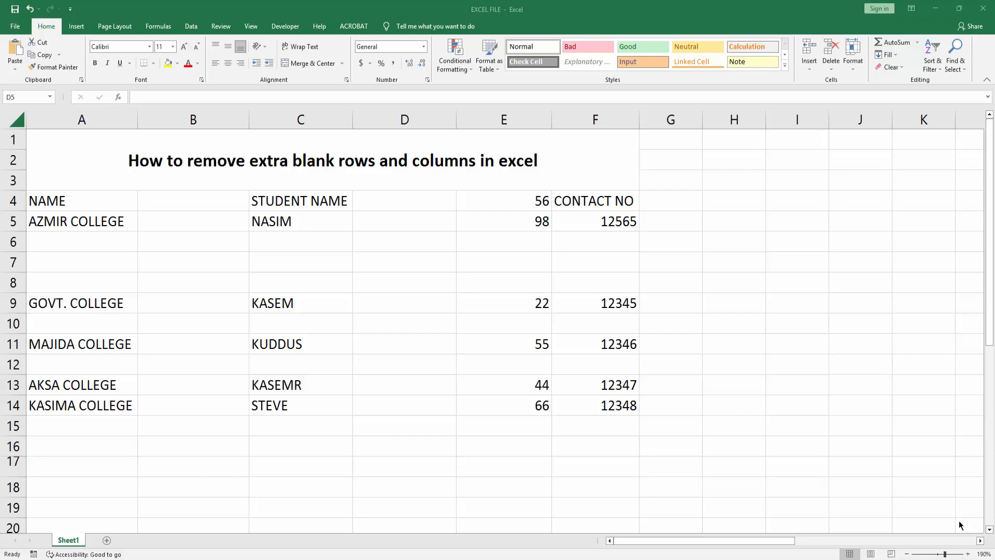
{"action": "mouse_move", "coordinate": [359, 168]}
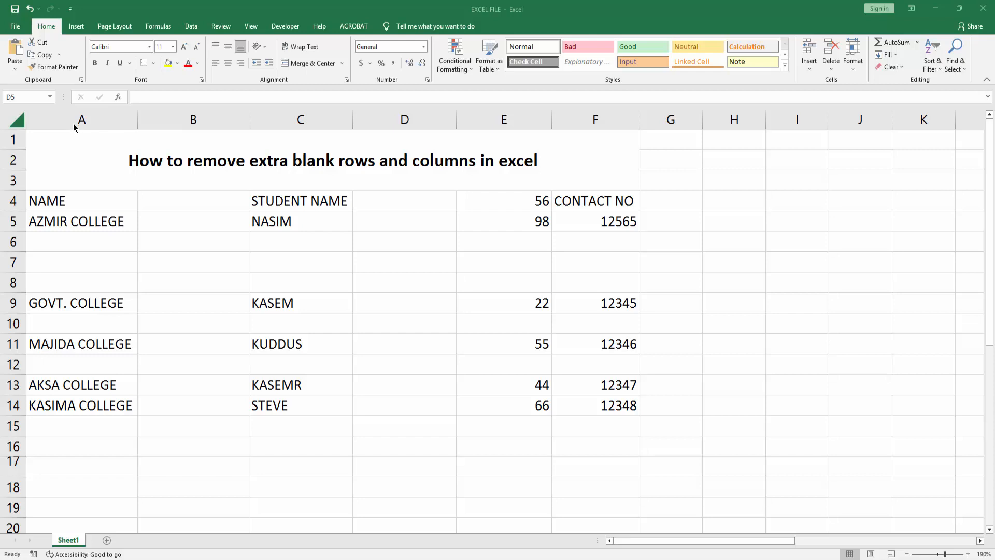
{"action": "mouse_move", "coordinate": [27, 132]}
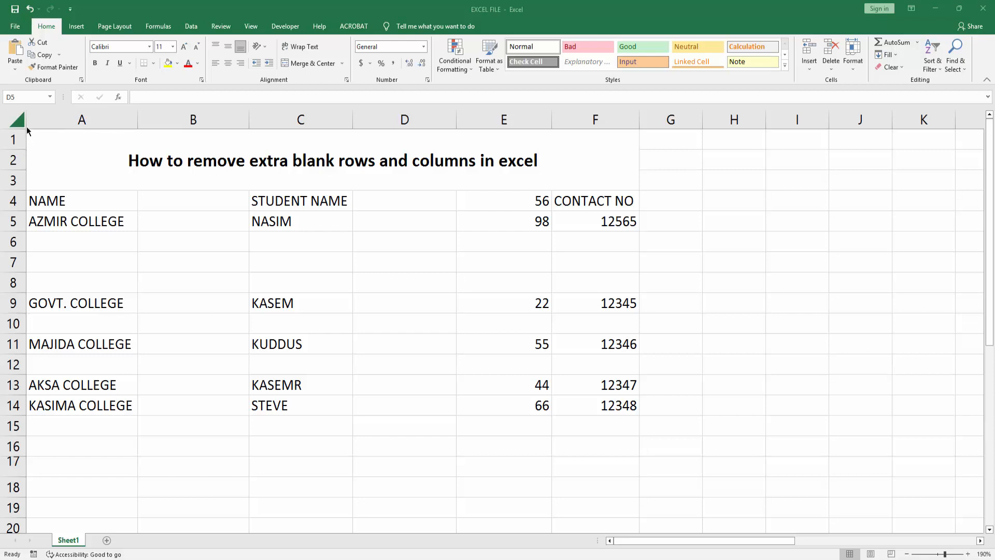
{"action": "mouse_move", "coordinate": [615, 332]}
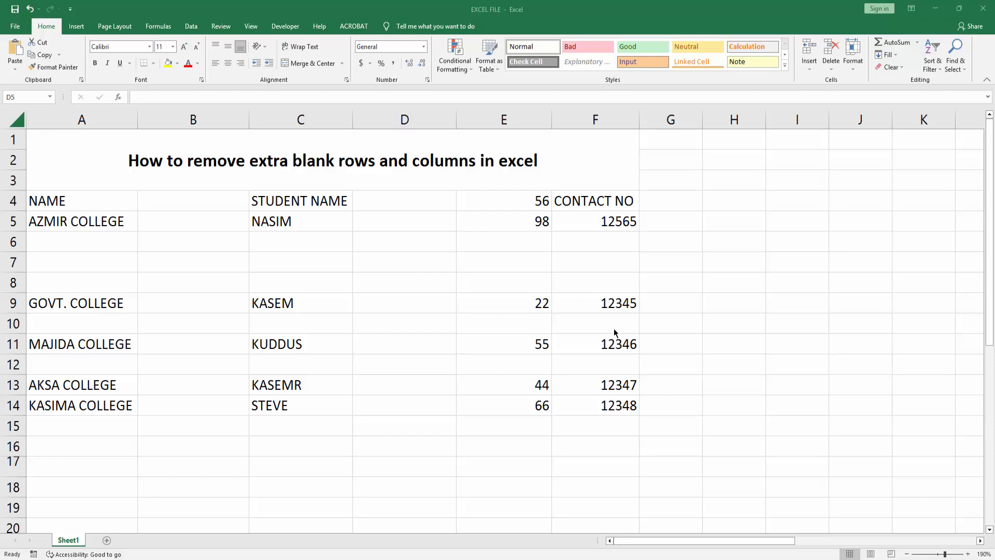
{"action": "mouse_move", "coordinate": [636, 410]}
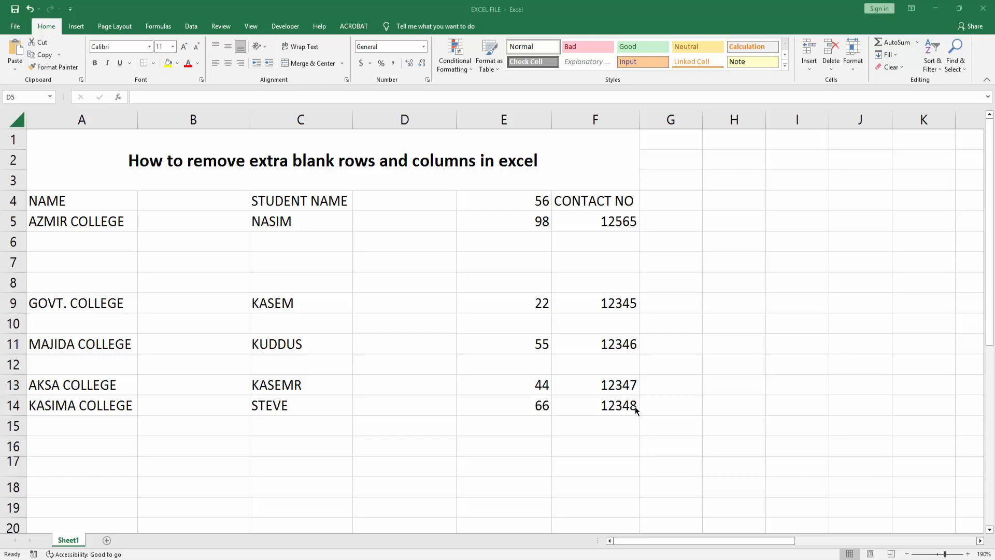
{"action": "mouse_move", "coordinate": [218, 247]}
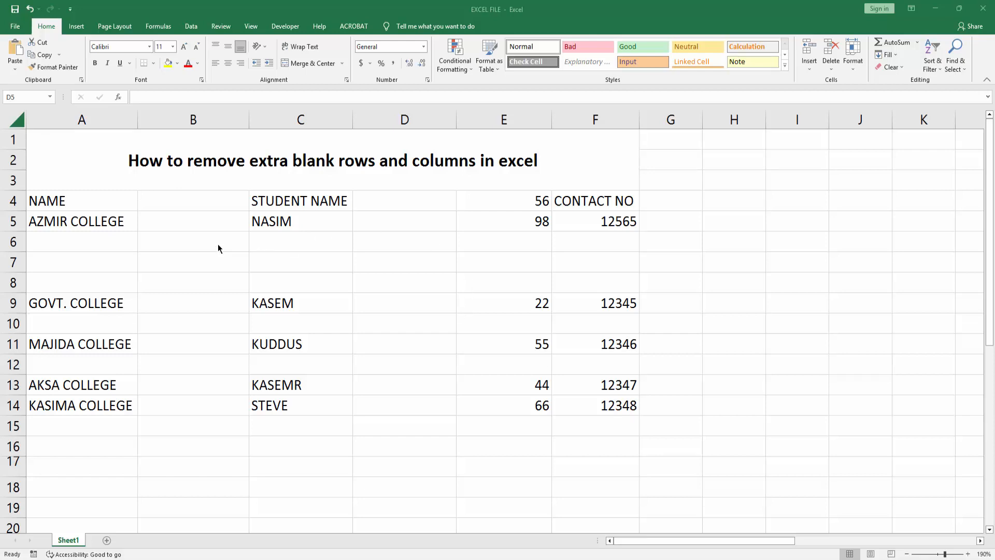
Step: Inspect the empty cells and select the whole table from NAME down to 12348
{"action": "left_click", "coordinate": [81, 242]}
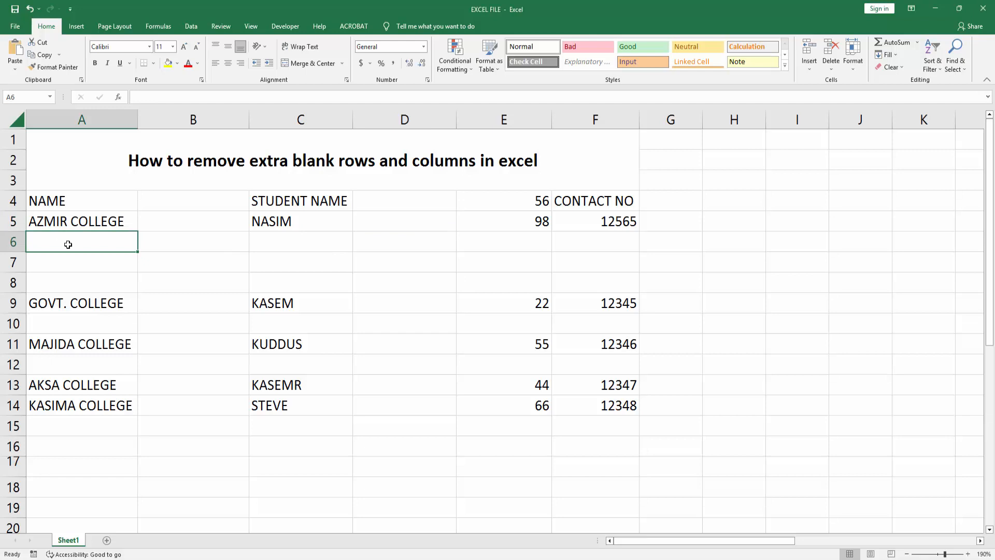
{"action": "left_click", "coordinate": [405, 221]}
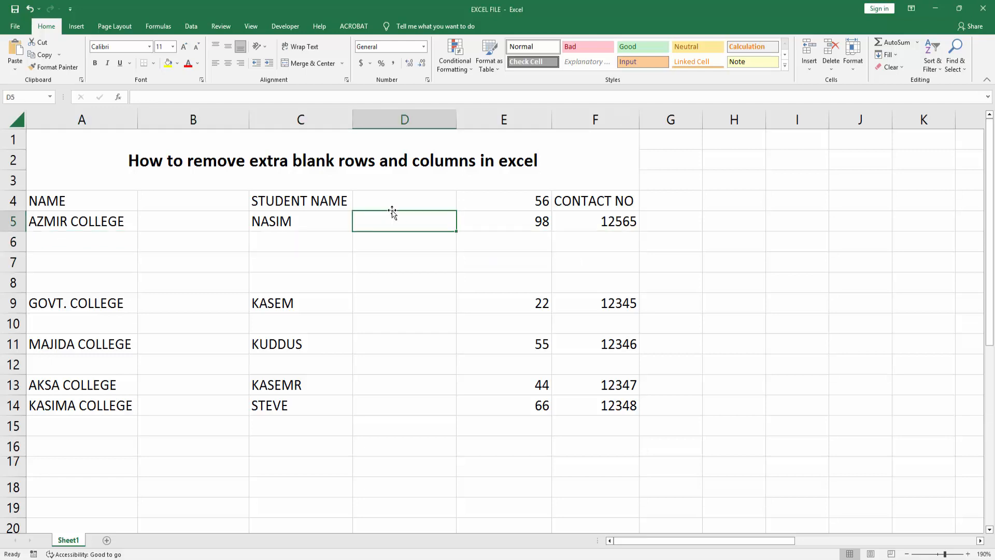
{"action": "left_click", "coordinate": [595, 406]}
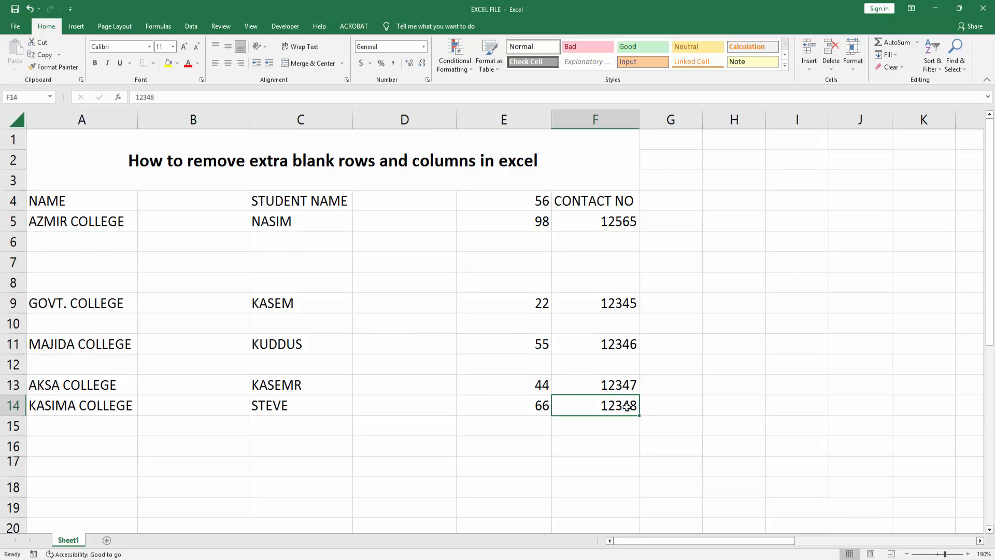
{"action": "left_click_drag", "start_coordinate": [81, 200], "coordinate": [300, 220]}
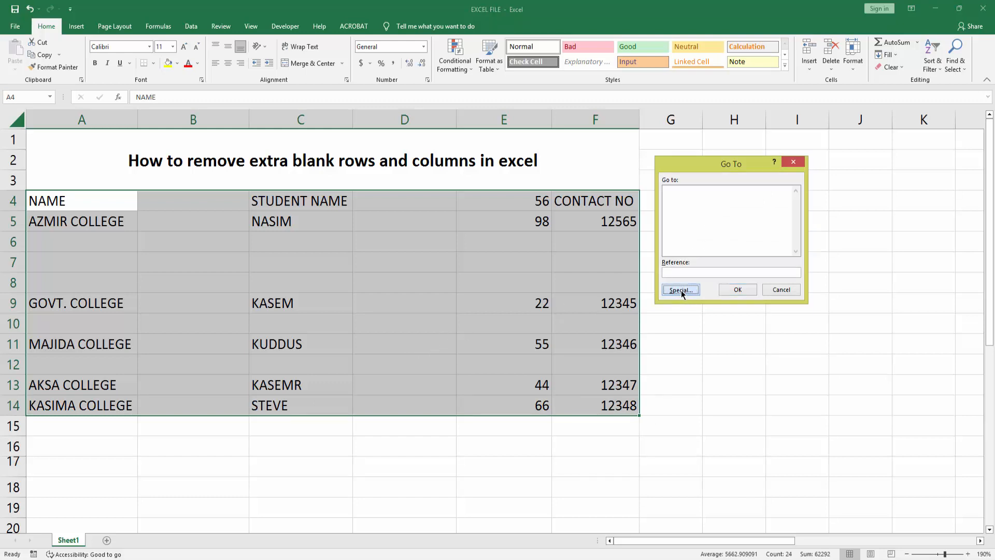
Step: Use Go To Special to select all blank cells in the table
{"action": "left_click", "coordinate": [679, 289]}
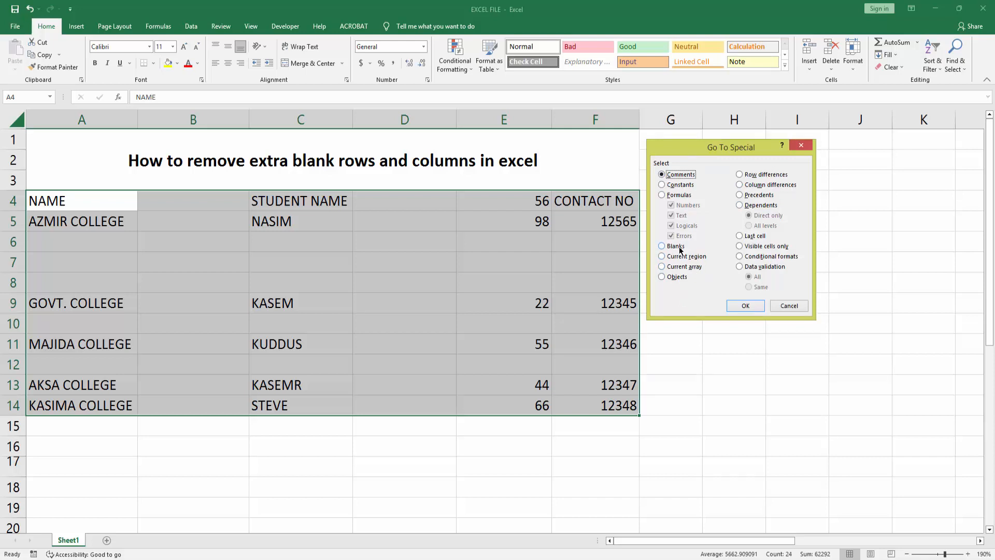
{"action": "left_click", "coordinate": [662, 247]}
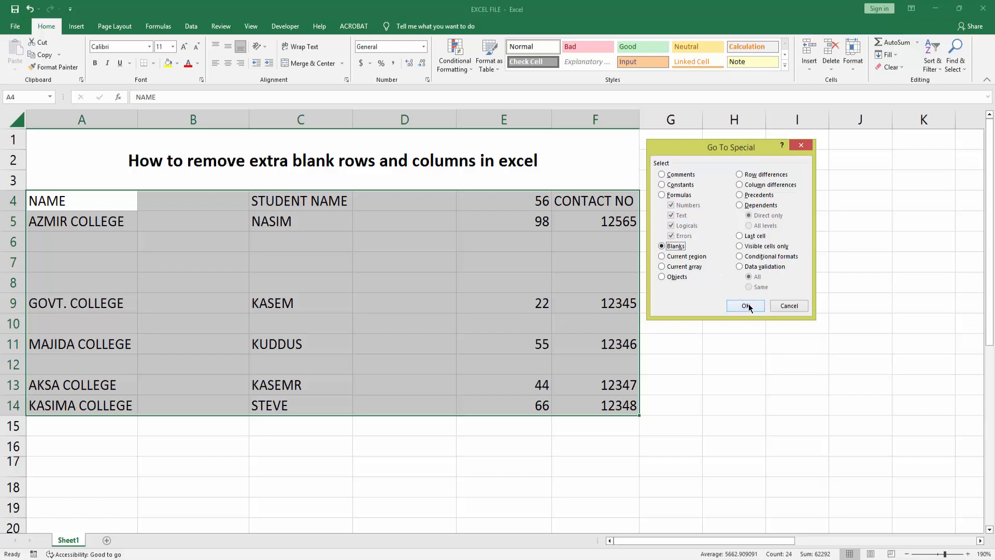
{"action": "left_click", "coordinate": [744, 305]}
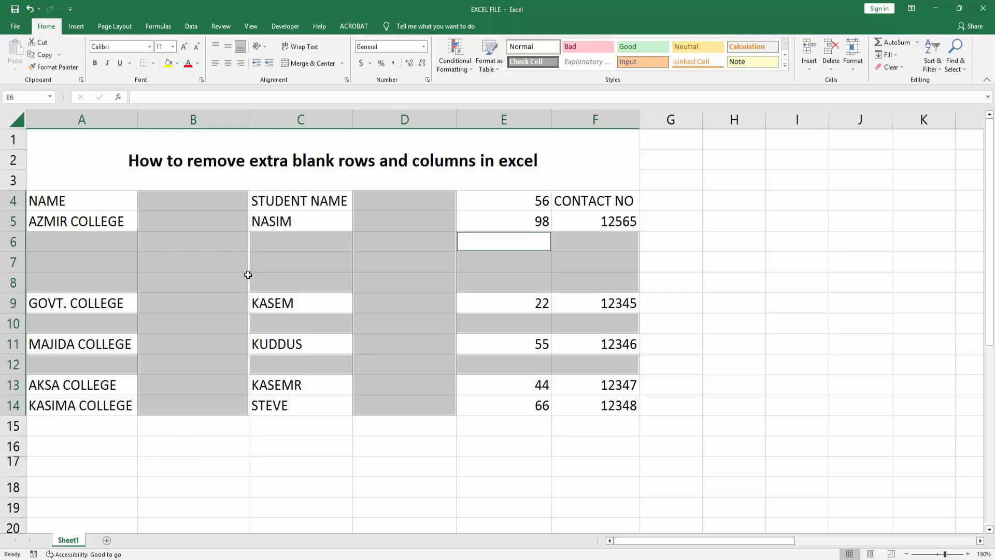
Step: Delete the entire rows holding the selected blank cells, leaving four college records
{"action": "right_click", "coordinate": [503, 242]}
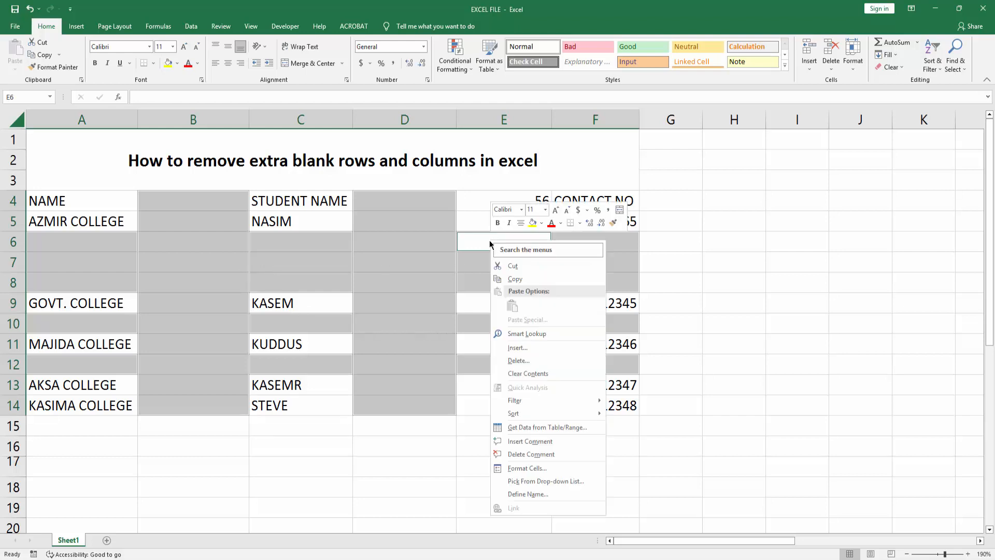
{"action": "left_click", "coordinate": [518, 360]}
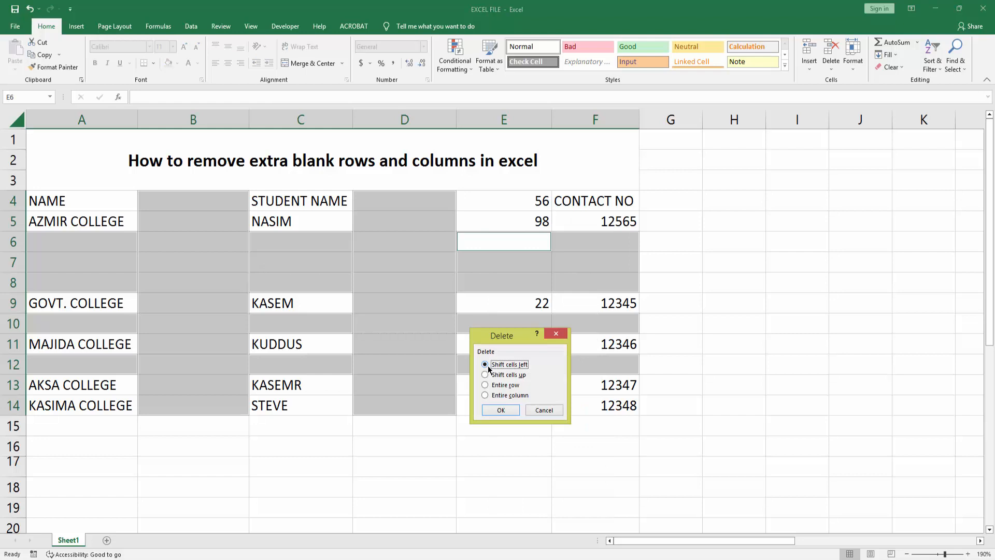
{"action": "mouse_move", "coordinate": [516, 386]}
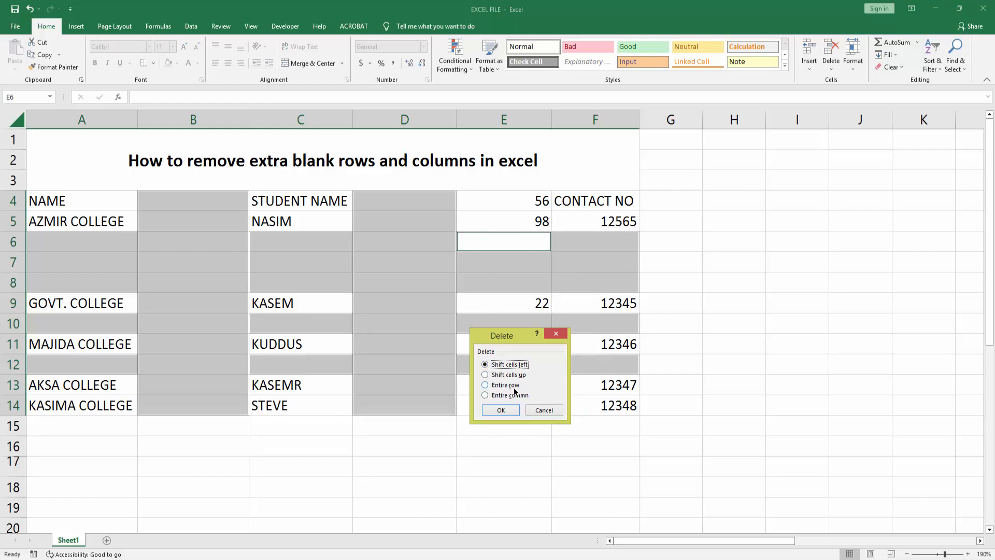
{"action": "left_click", "coordinate": [485, 385]}
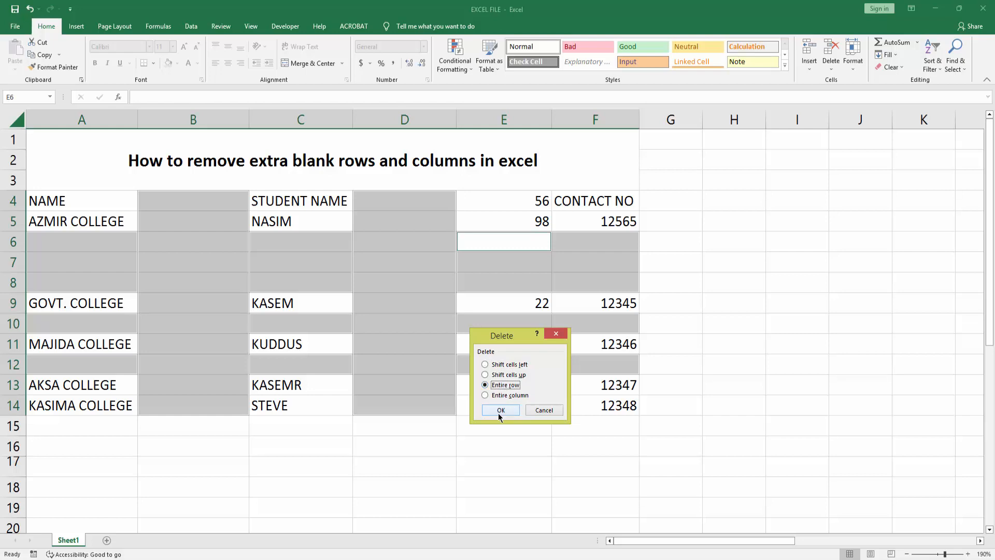
{"action": "left_click", "coordinate": [499, 409]}
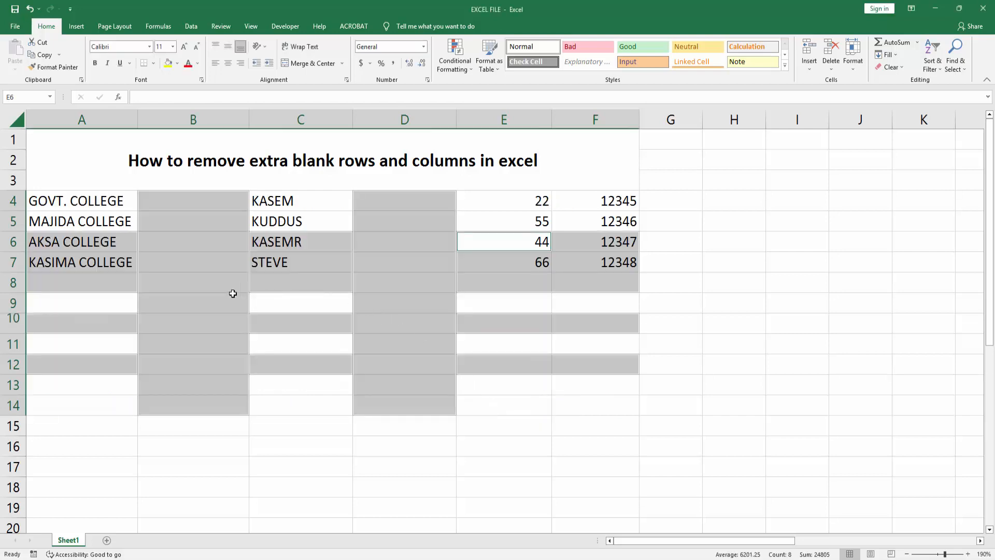
{"action": "mouse_move", "coordinate": [275, 267]}
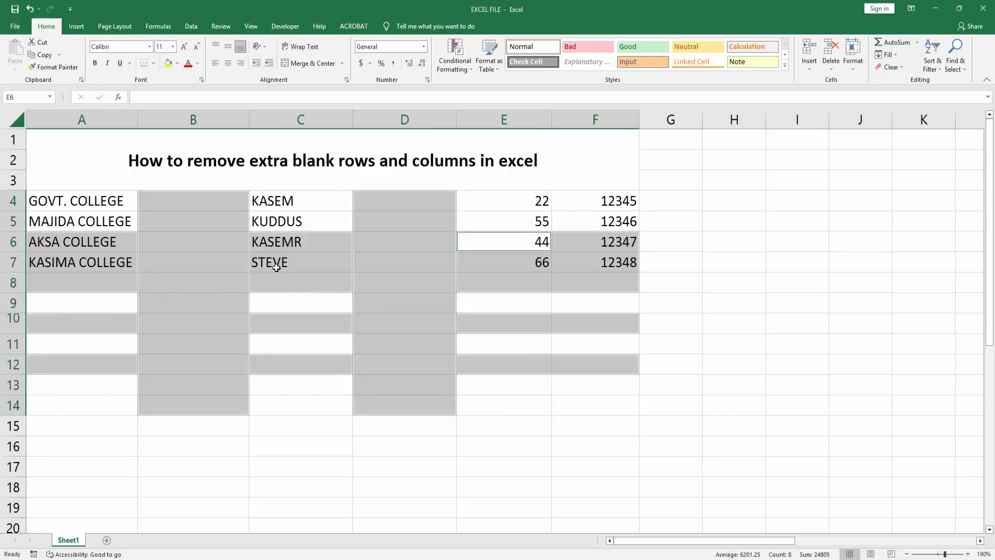
{"action": "mouse_move", "coordinate": [419, 255]}
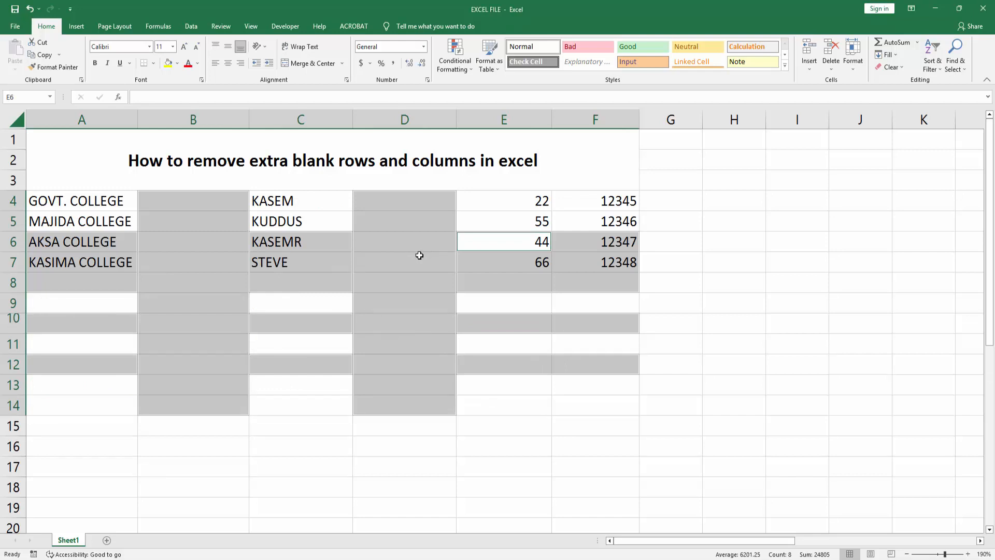
{"action": "mouse_move", "coordinate": [354, 267]}
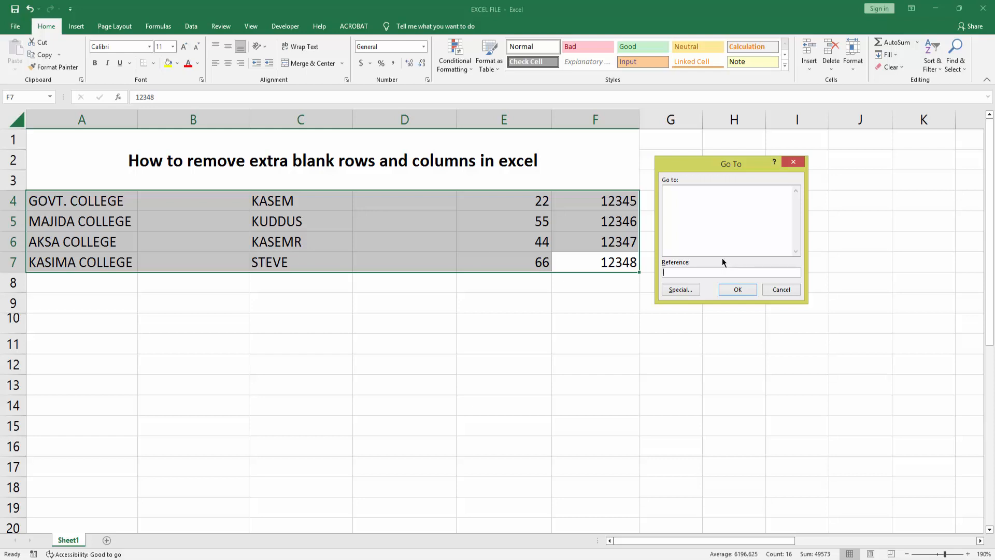
Step: Use Go To Special to select the blank cells in columns B and D
{"action": "left_click", "coordinate": [680, 289]}
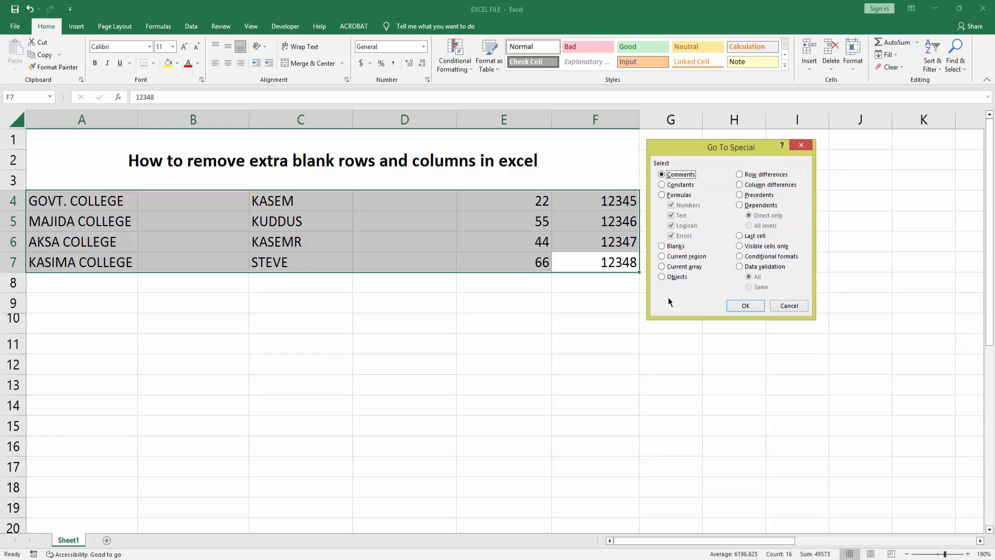
{"action": "mouse_move", "coordinate": [764, 226]}
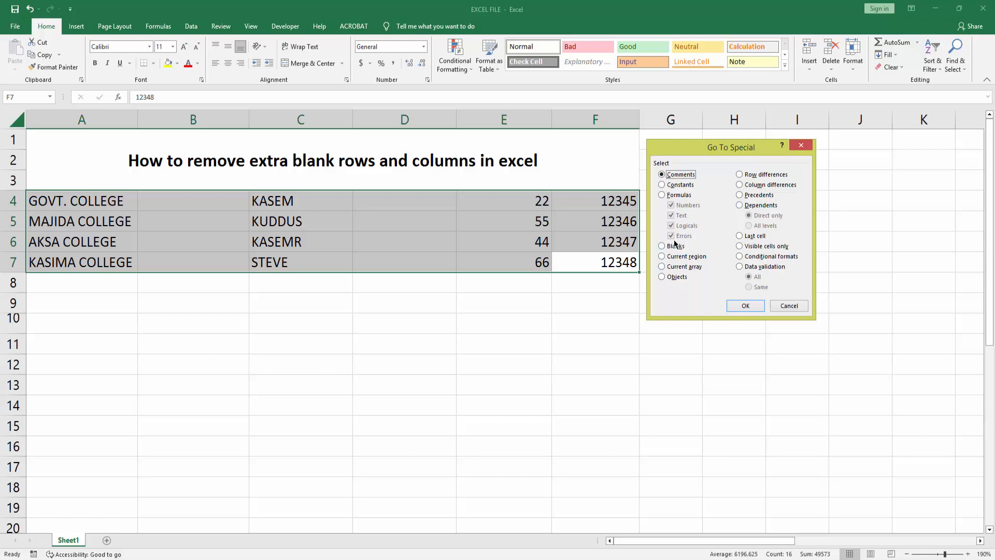
{"action": "left_click", "coordinate": [744, 305]}
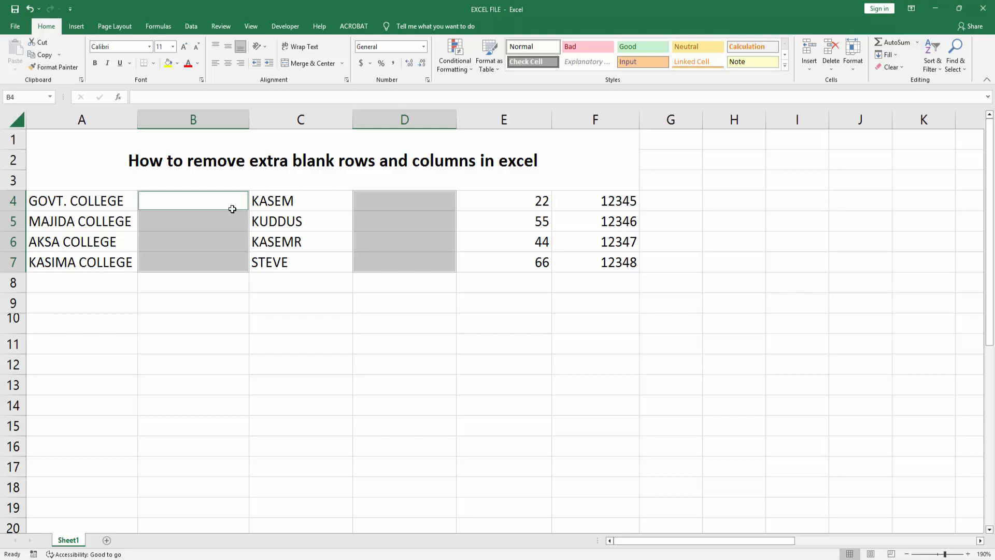
{"action": "mouse_move", "coordinate": [187, 199]}
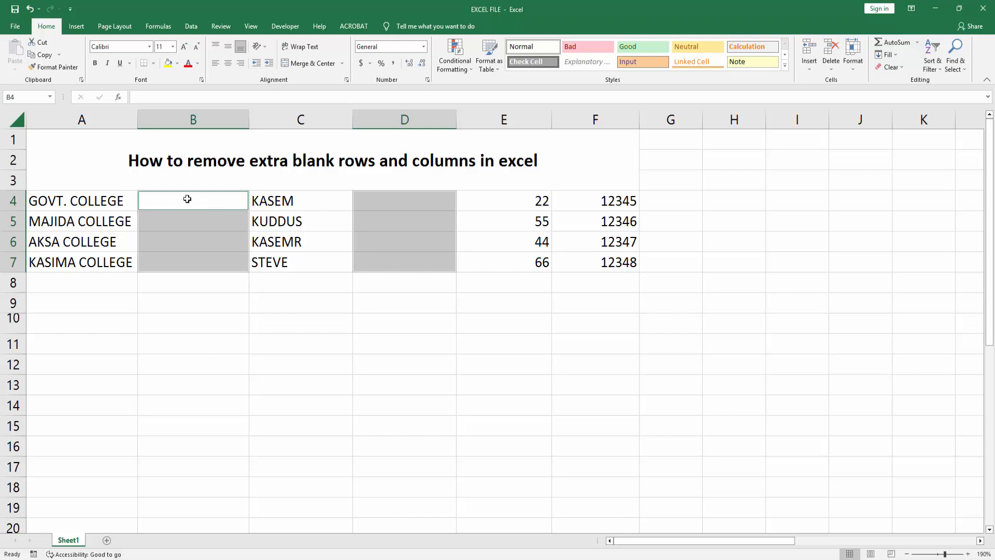
Step: Delete the entire columns holding the selected blanks so the table sits in columns A to D
{"action": "right_click", "coordinate": [188, 200]}
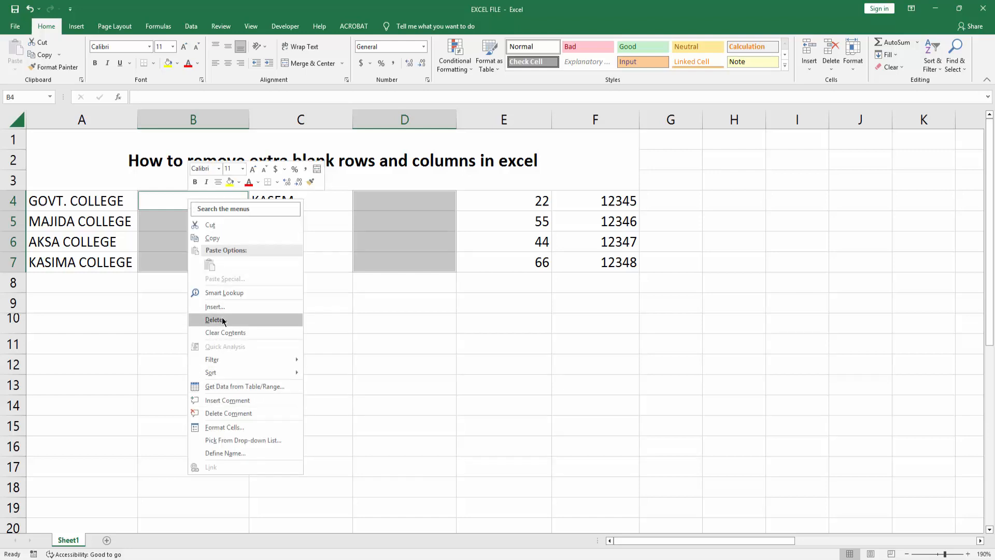
{"action": "left_click", "coordinate": [215, 319]}
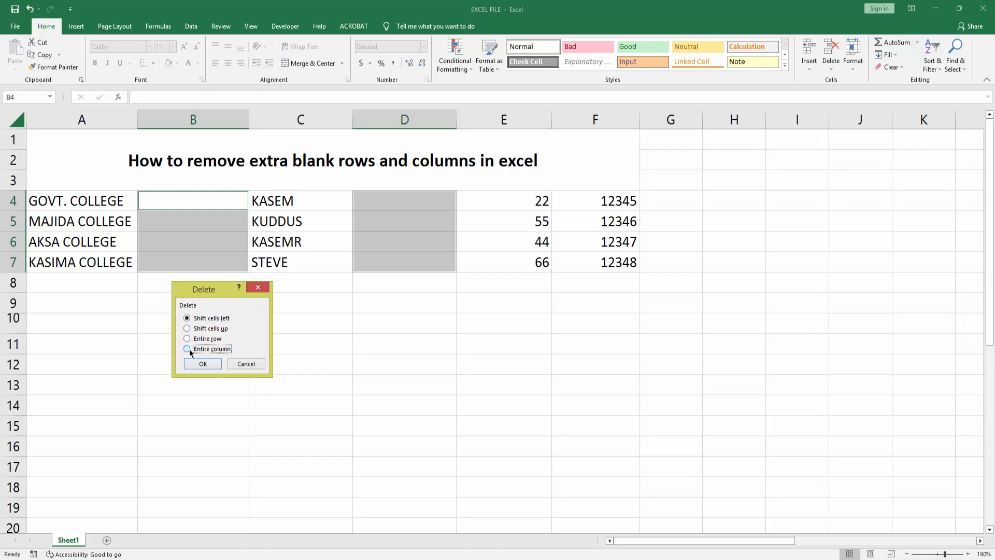
{"action": "left_click", "coordinate": [202, 364]}
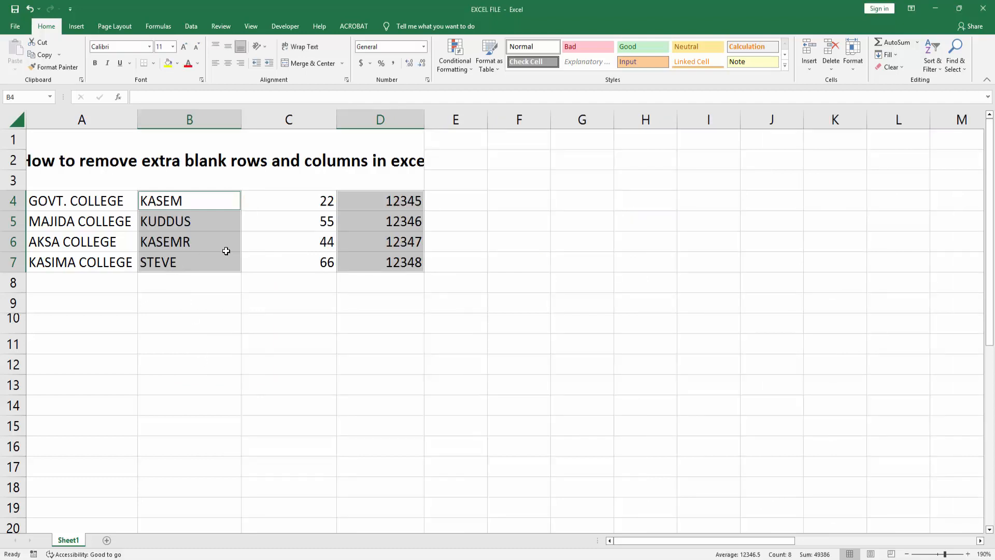
{"action": "left_click", "coordinate": [380, 242]}
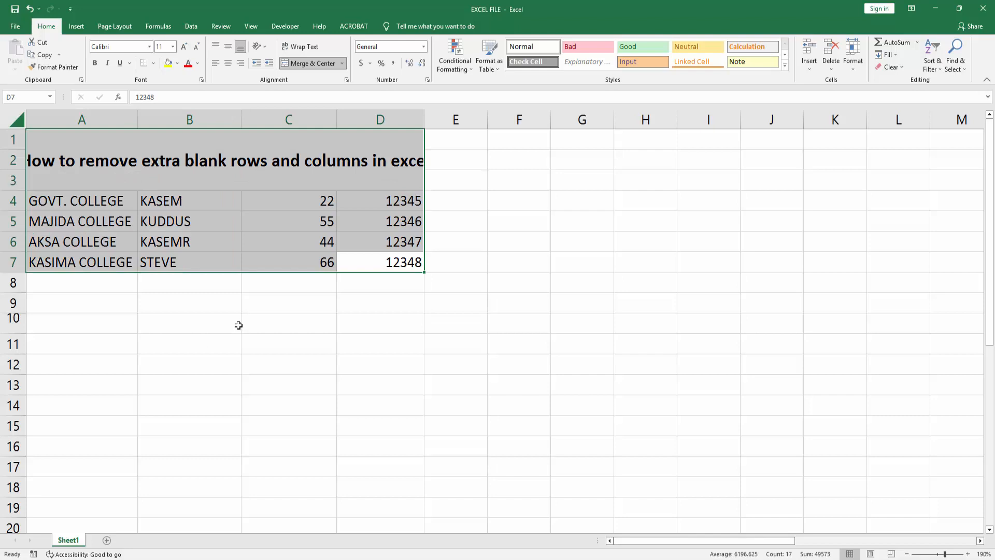
{"action": "mouse_move", "coordinate": [246, 309]}
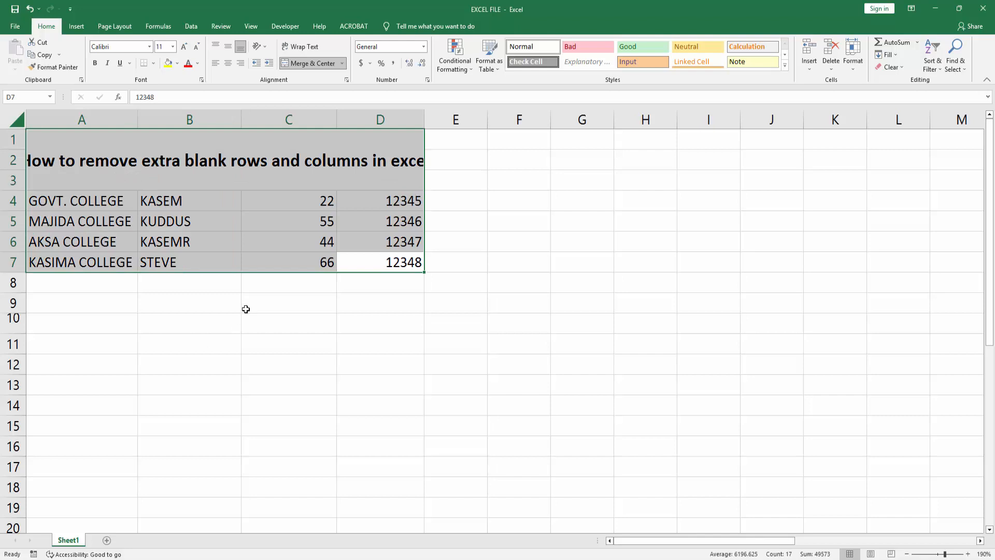
{"action": "mouse_move", "coordinate": [270, 293]}
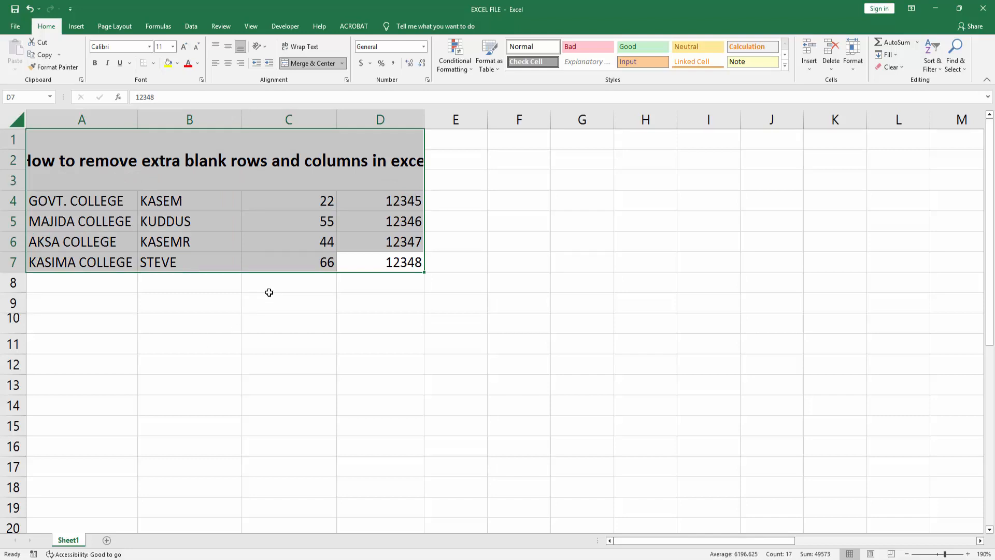